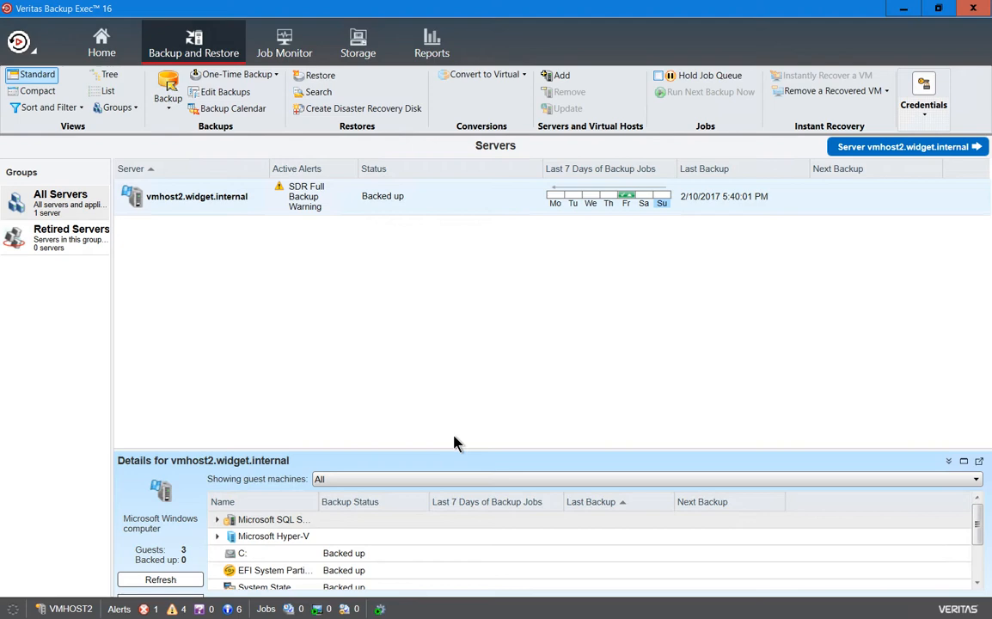
mouse_move(336, 314)
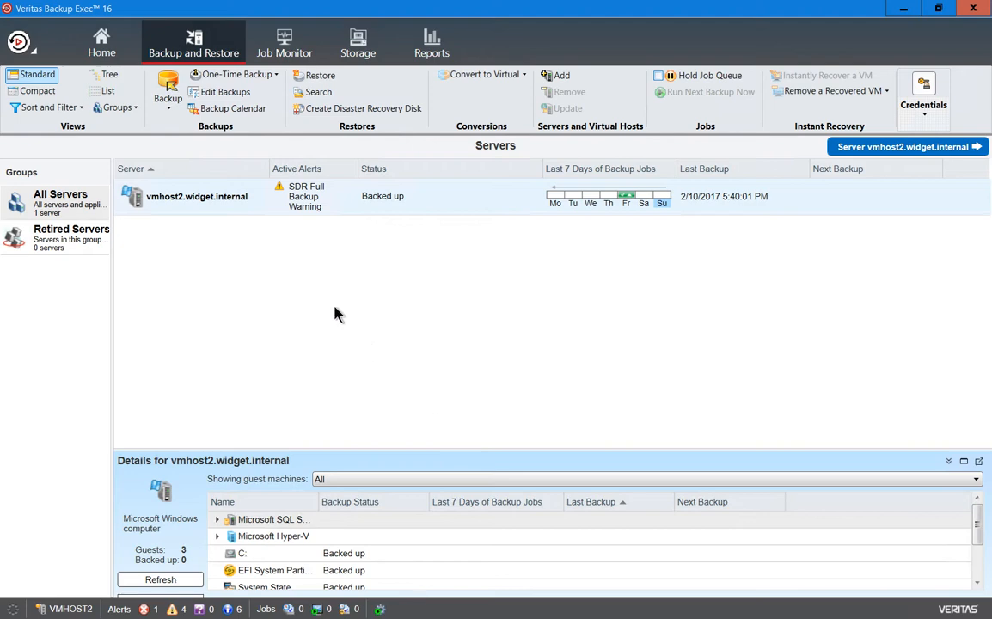
mouse_move(204, 206)
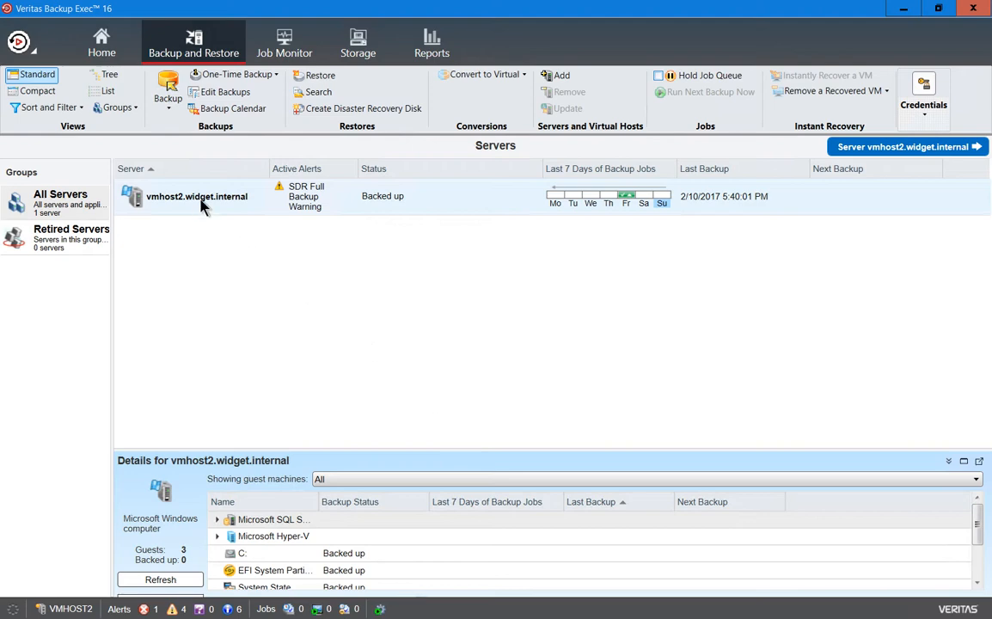
mouse_move(198, 166)
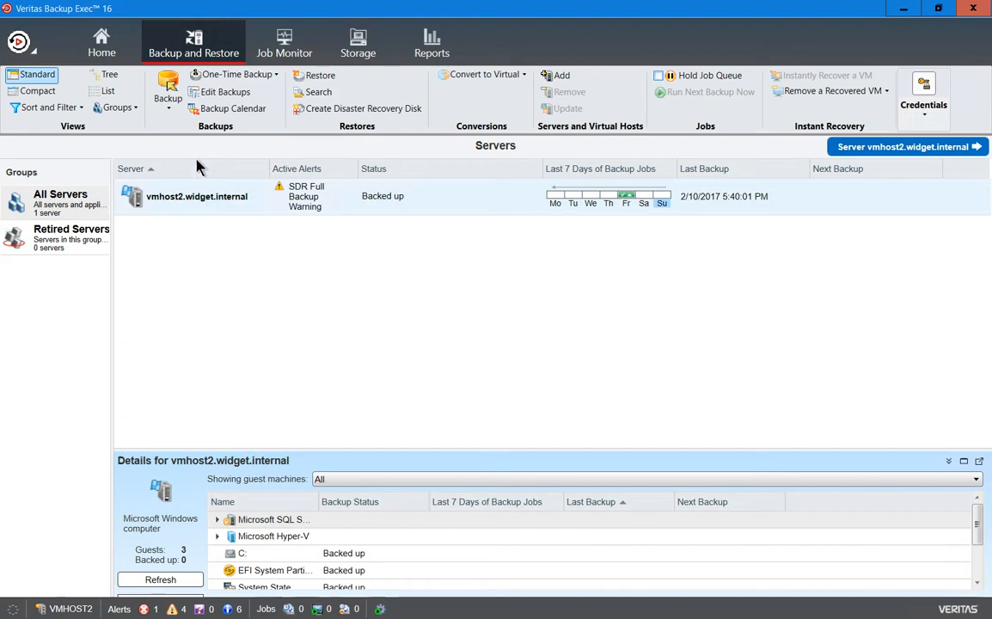
Step: Show the Backup dropdown's backup types for vmhost2.widget.internal
click(168, 91)
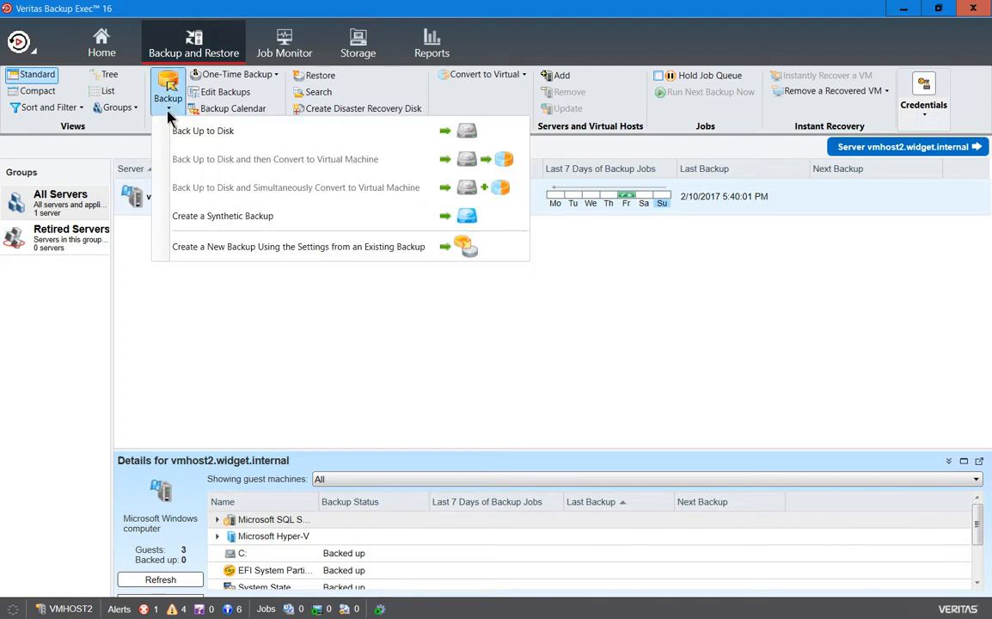
mouse_move(248, 228)
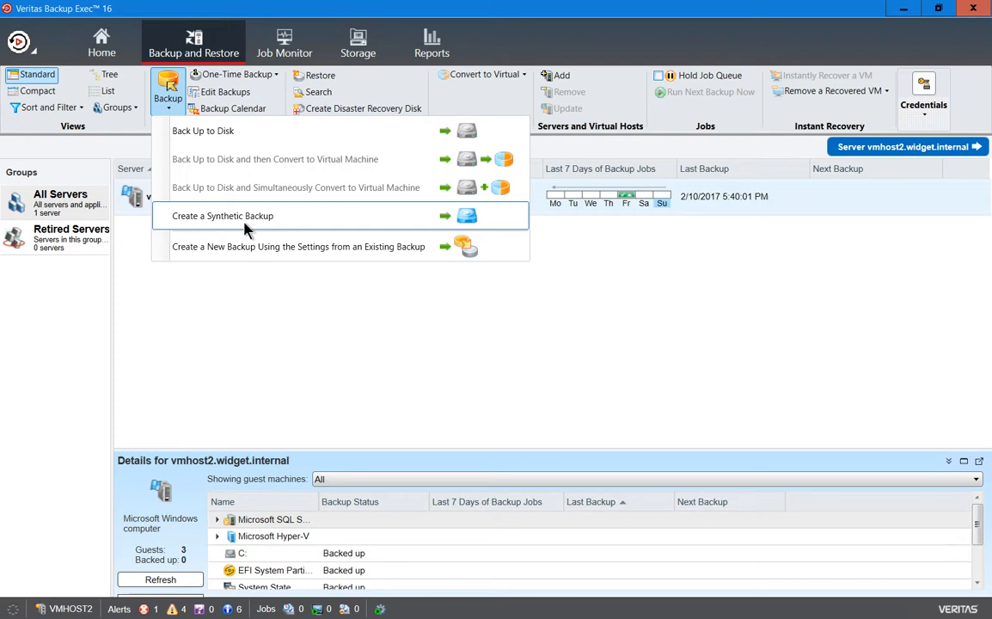
Step: Choose Create a Synthetic Backup to open its Full, Incremental and Synthetic Full definition
click(222, 216)
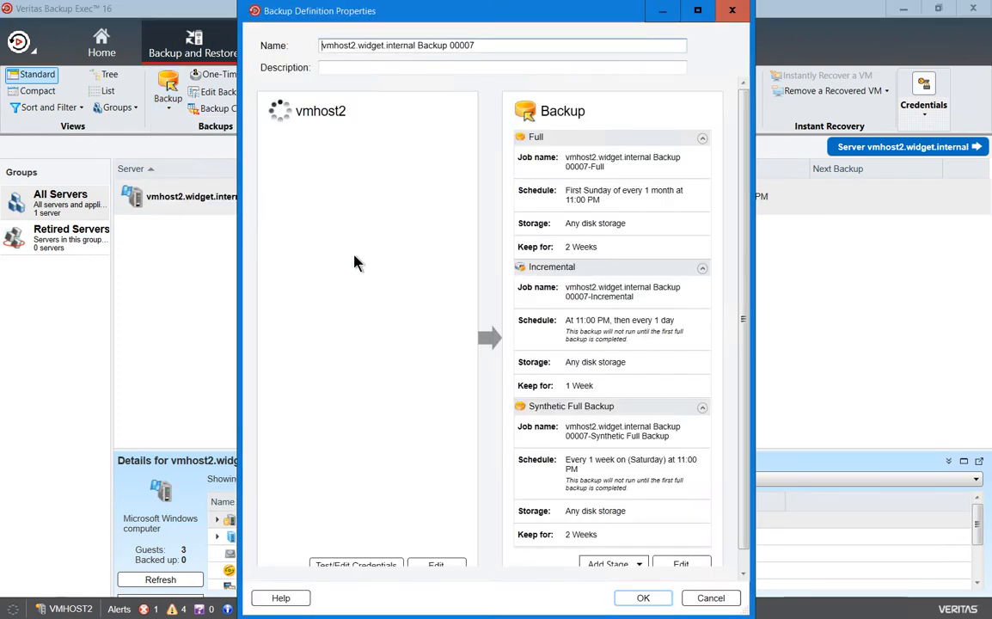
mouse_move(374, 272)
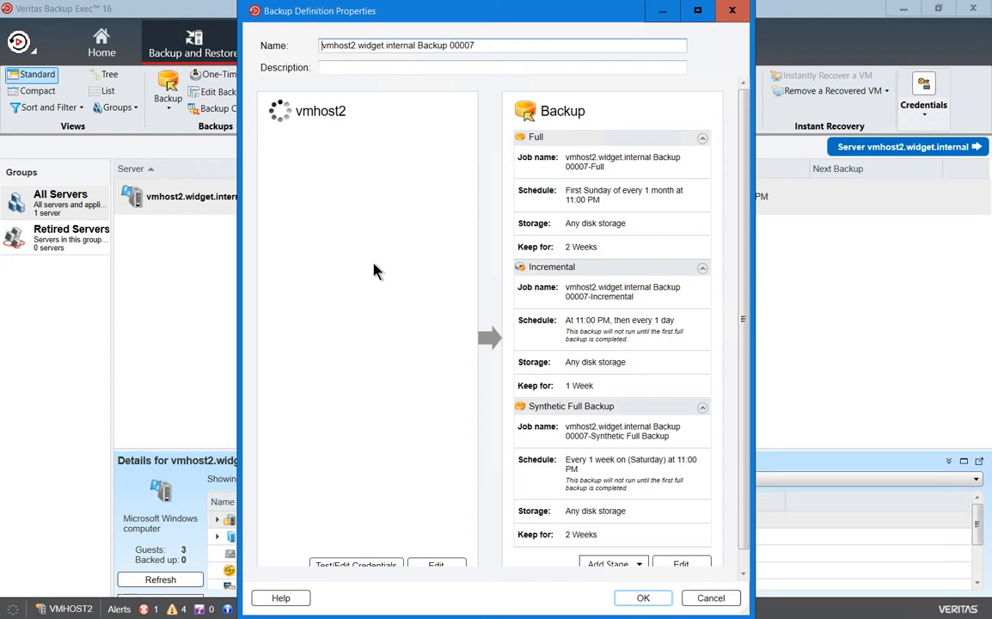
mouse_move(452, 279)
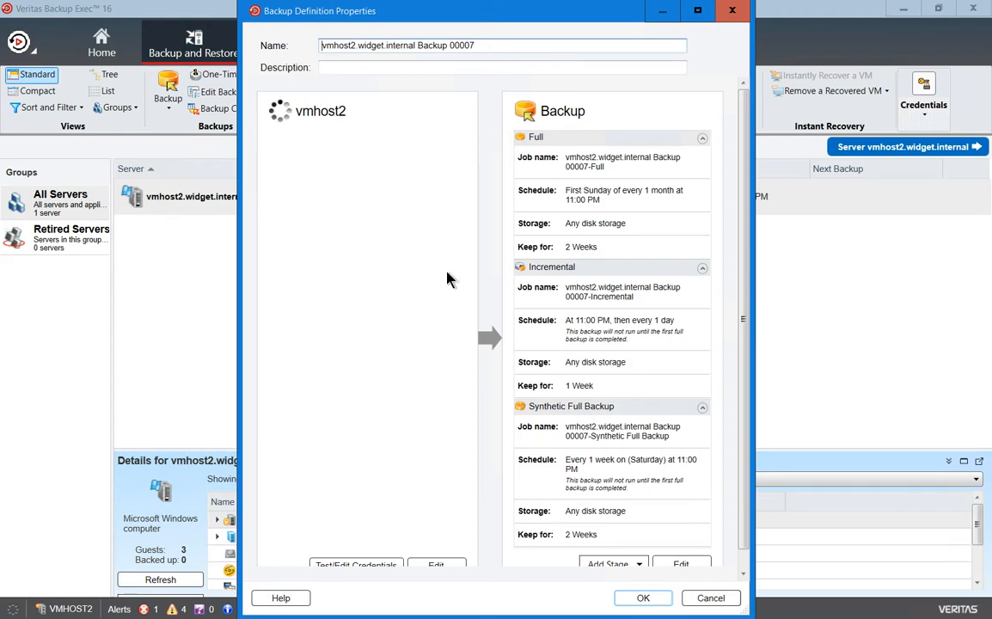
mouse_move(719, 211)
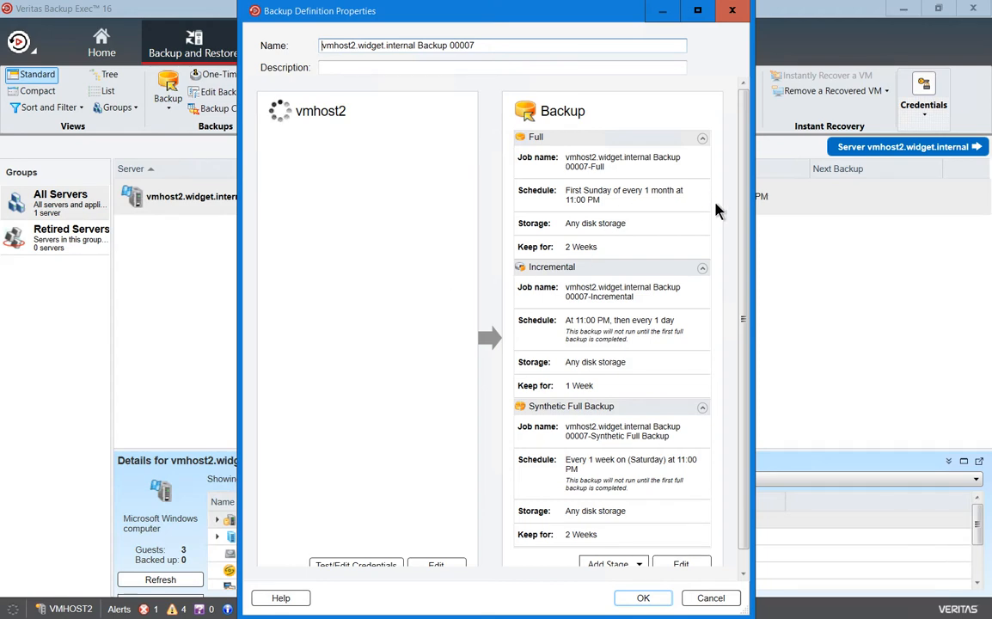
mouse_move(673, 148)
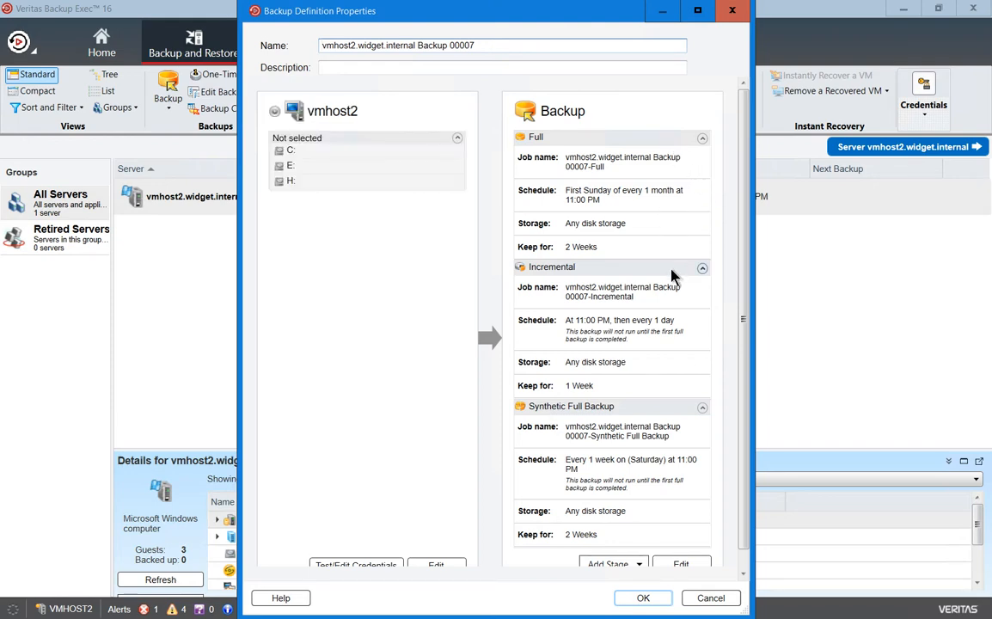
mouse_move(652, 412)
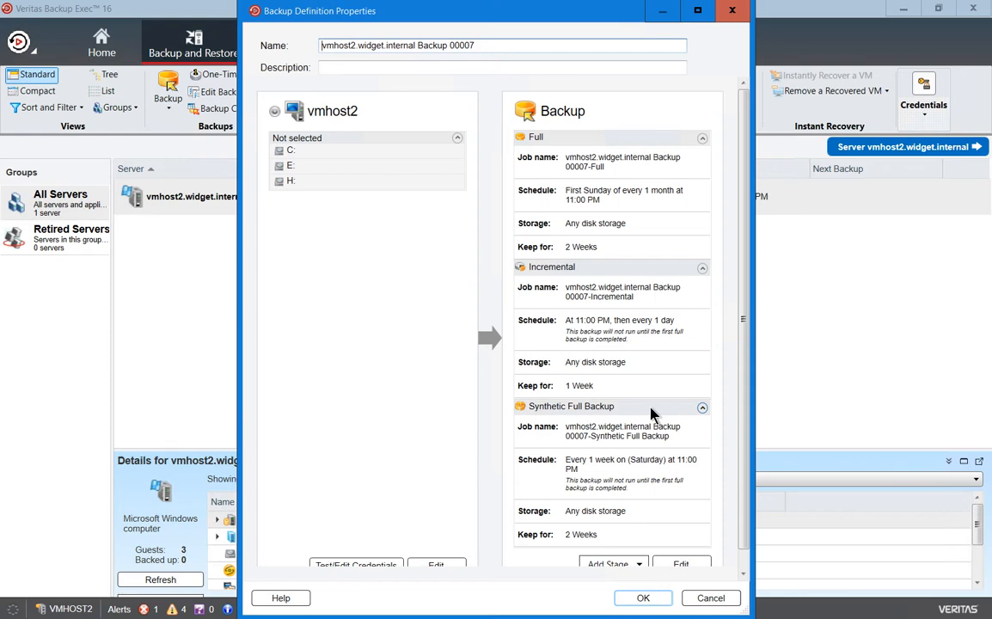
mouse_move(662, 227)
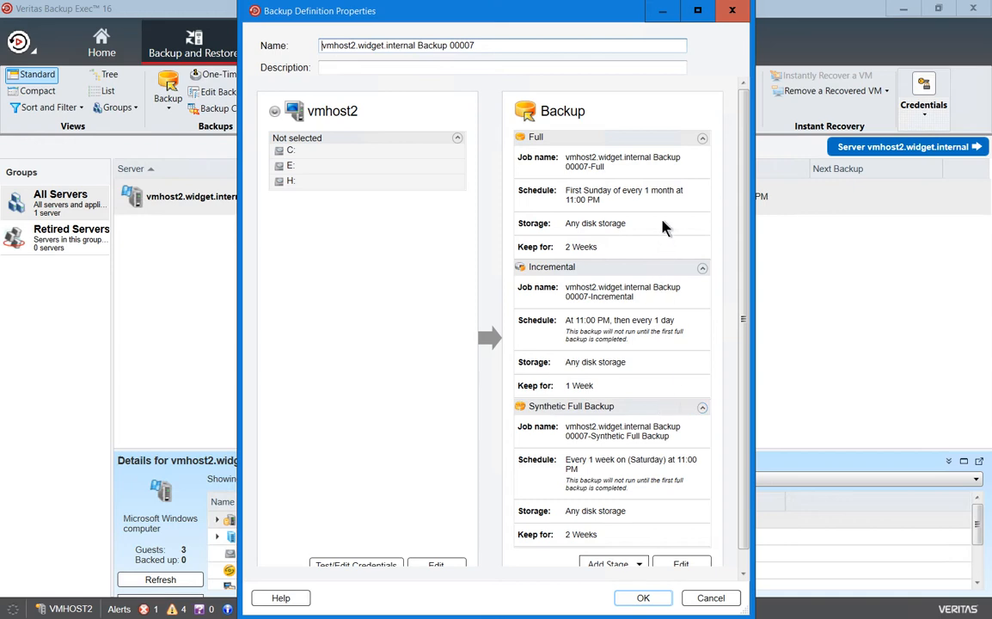
mouse_move(660, 212)
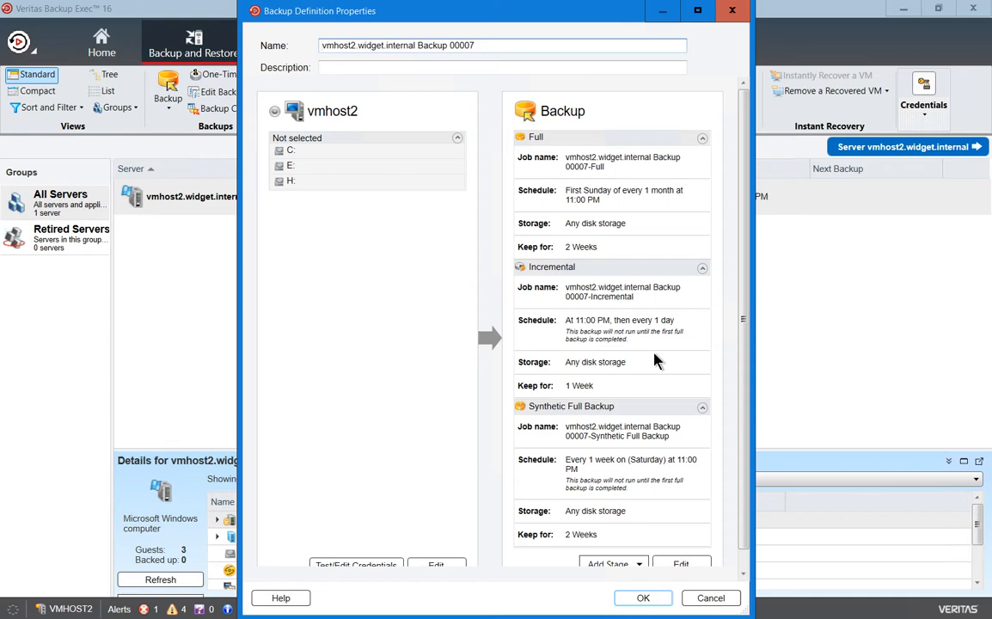
mouse_move(667, 353)
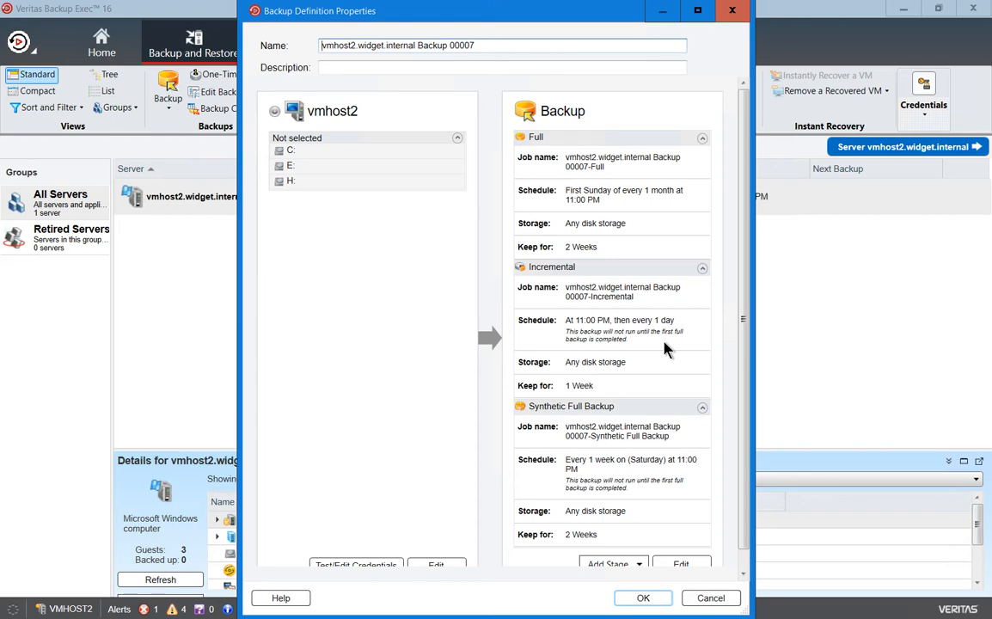
mouse_move(675, 411)
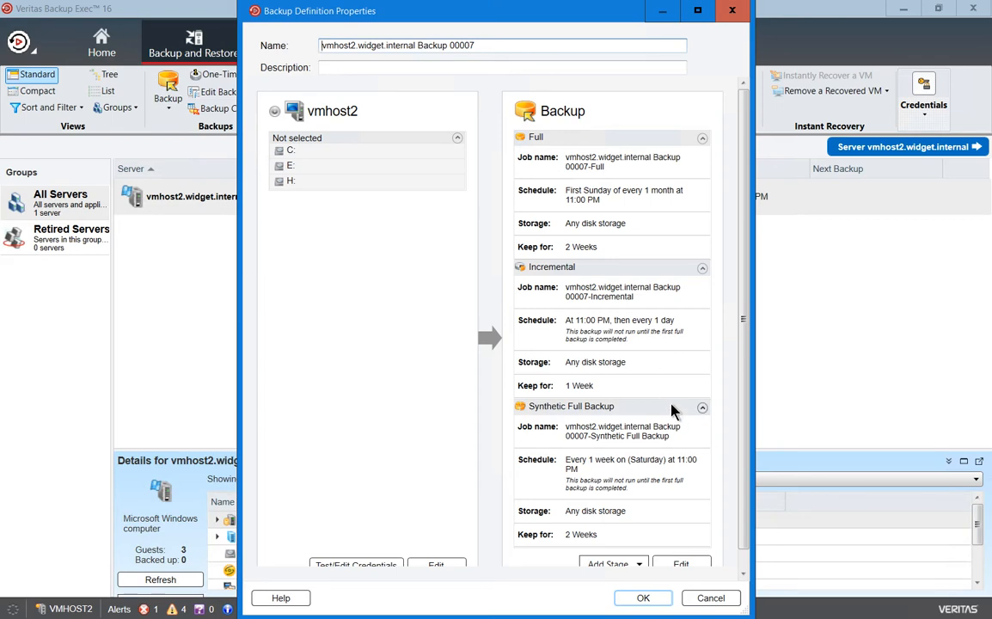
mouse_move(679, 447)
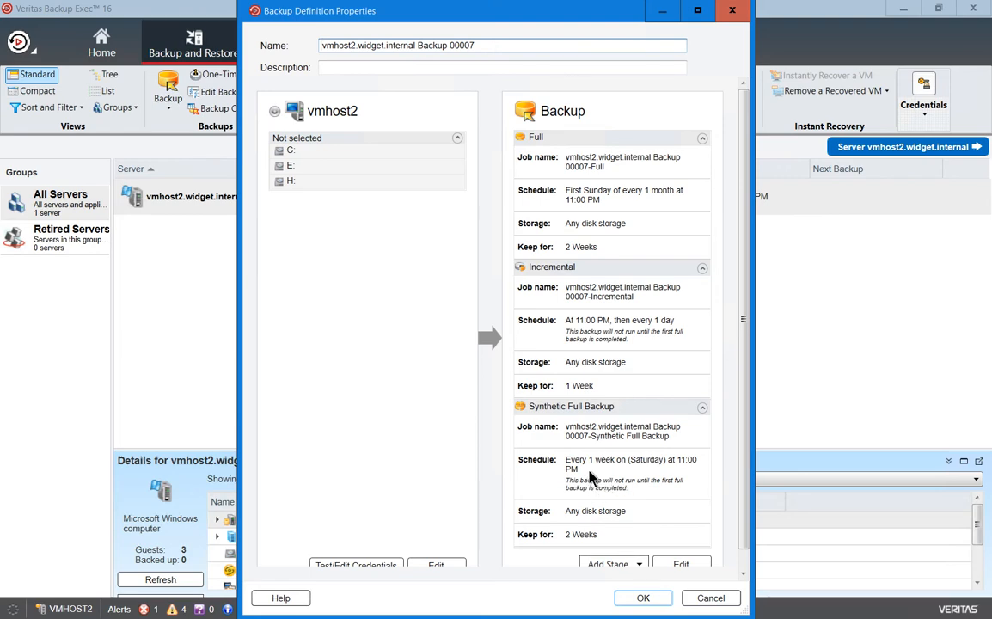
mouse_move(697, 473)
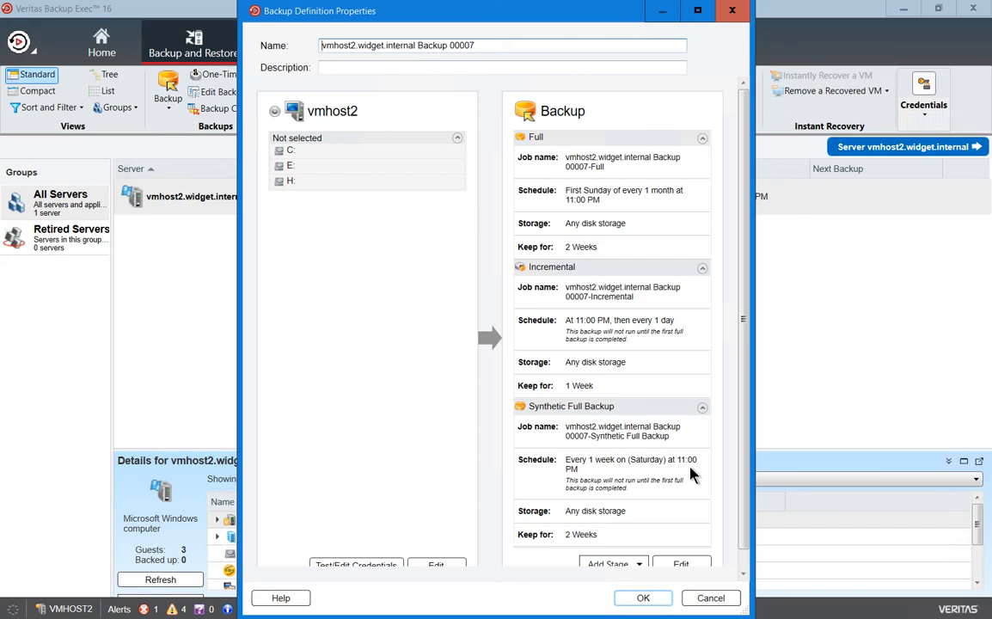
mouse_move(697, 480)
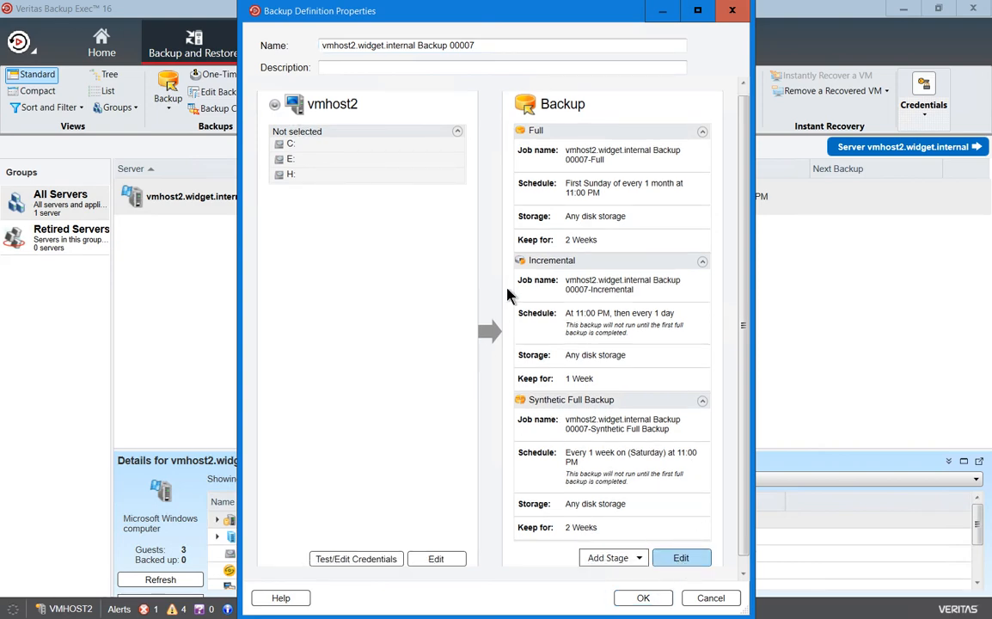
Step: View the Schedule page of Backup Options and expand the Synthetic Full Backup recurrence
click(681, 558)
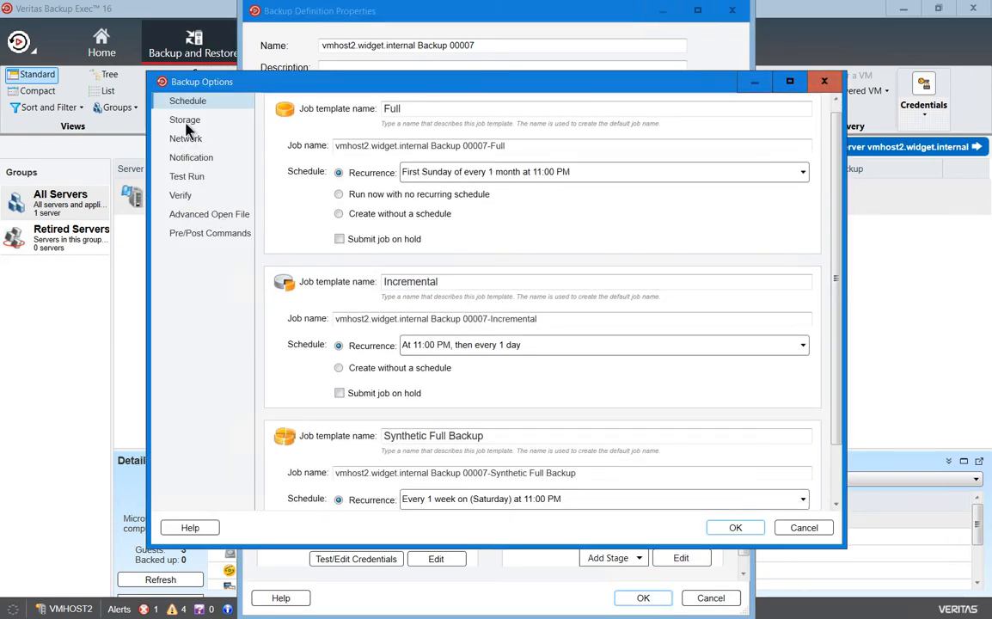
mouse_move(188, 129)
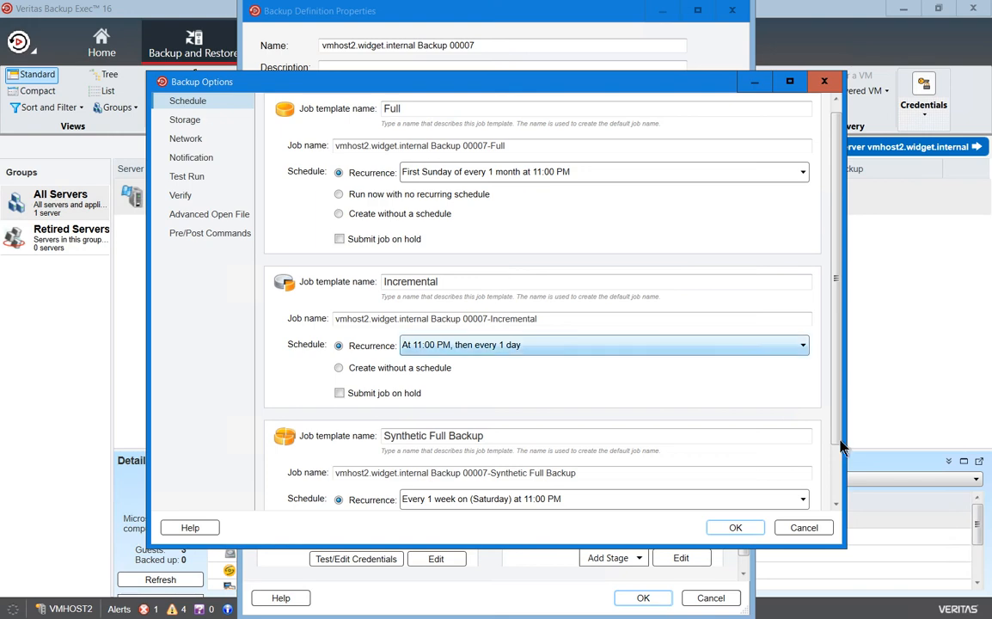
scroll(down, 3)
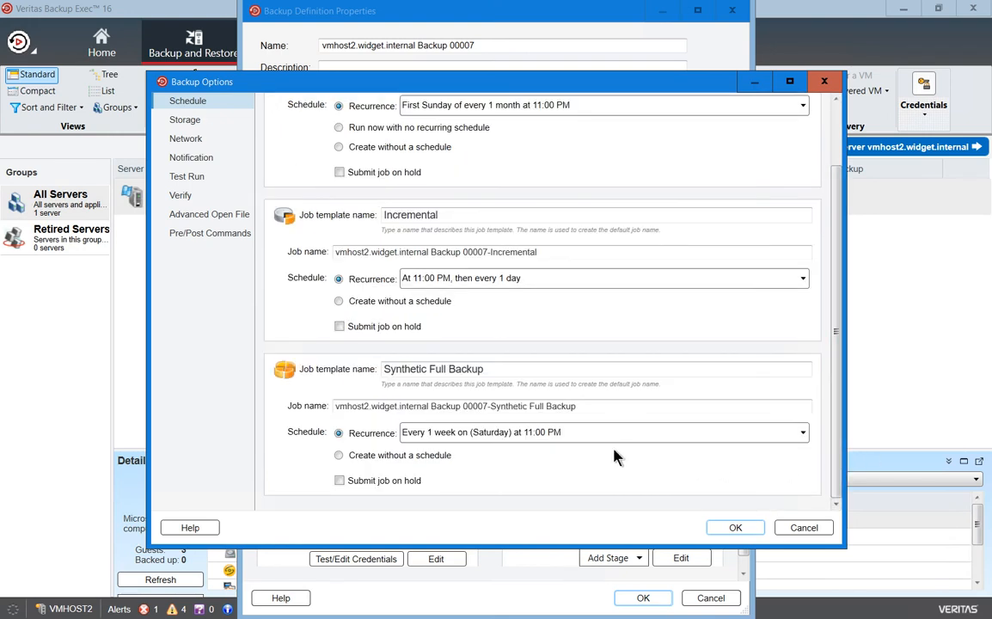
click(602, 431)
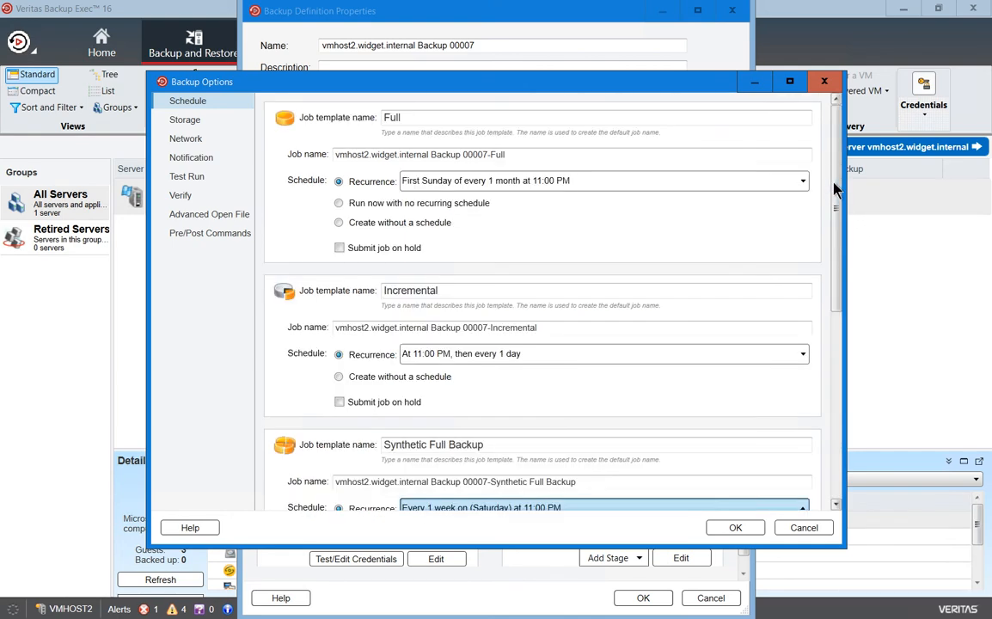
Step: Scroll to the weekly Saturday 11:00 PM recurrence pattern starting 2/12/2017
scroll(down, 3)
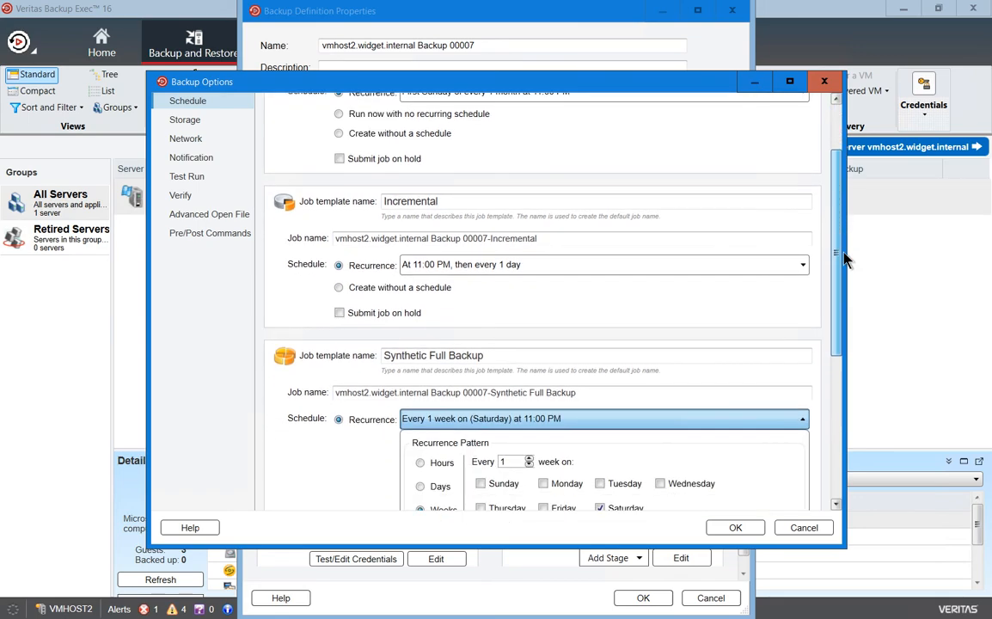
scroll(down, 3)
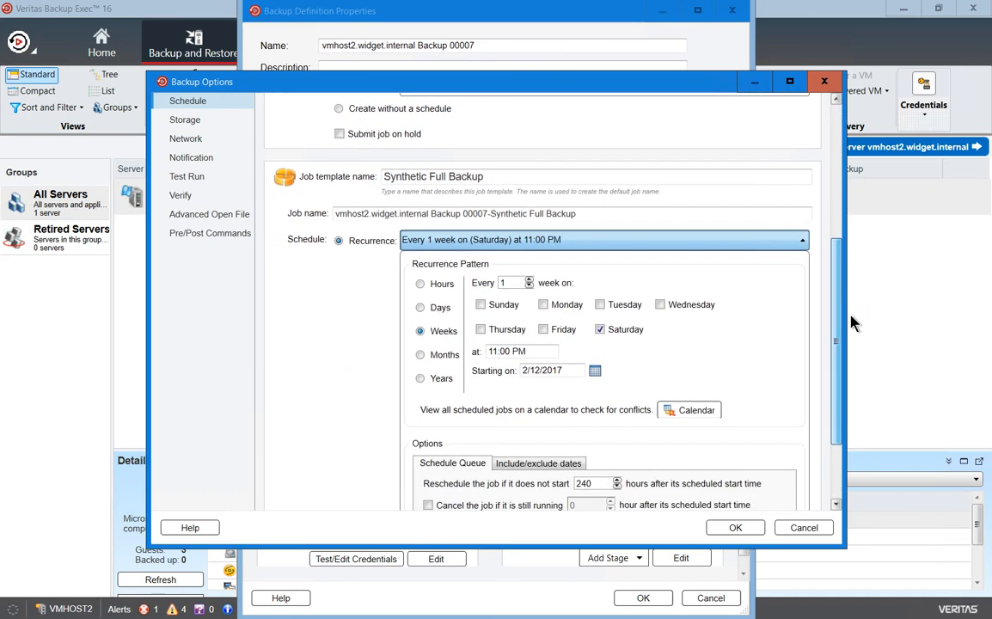